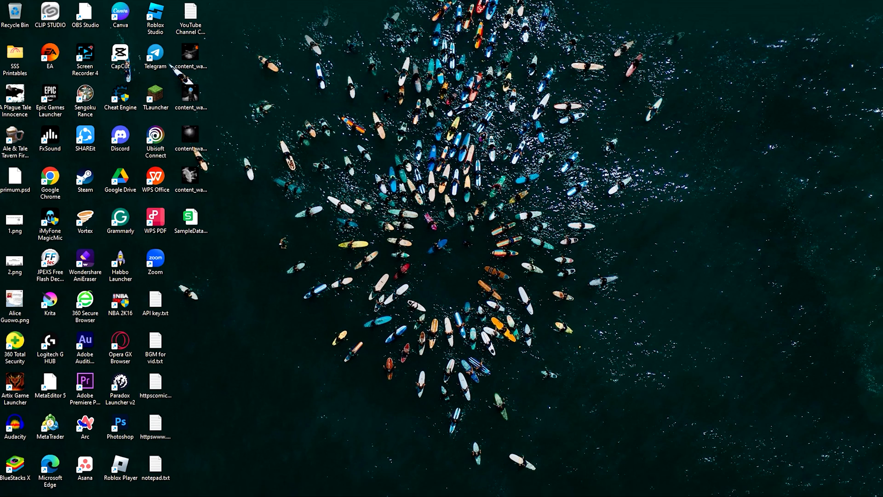
- Bring up Spotify's audio quality settings, check the browser, then open the Start menu
left_click(461, 486)
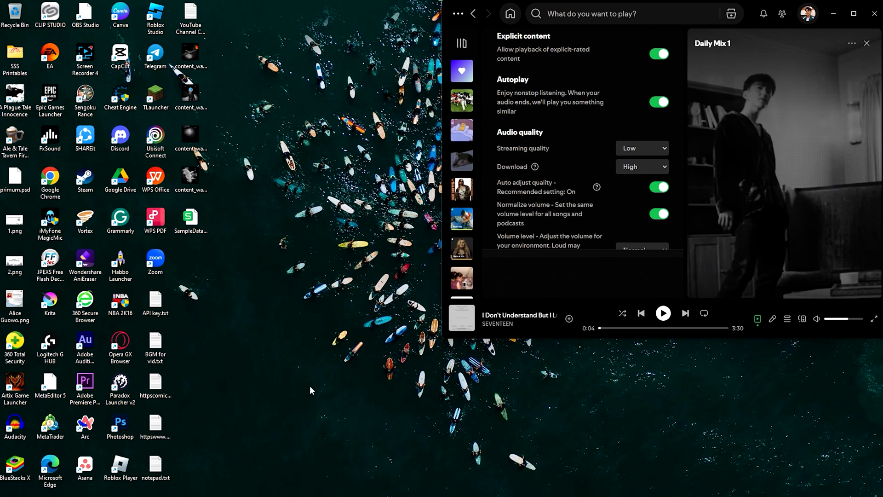
left_click(339, 486)
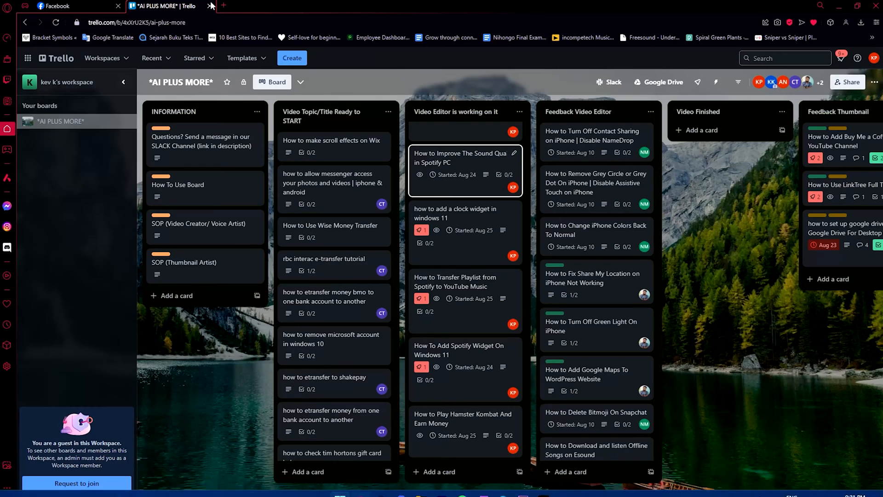
left_click(222, 6)
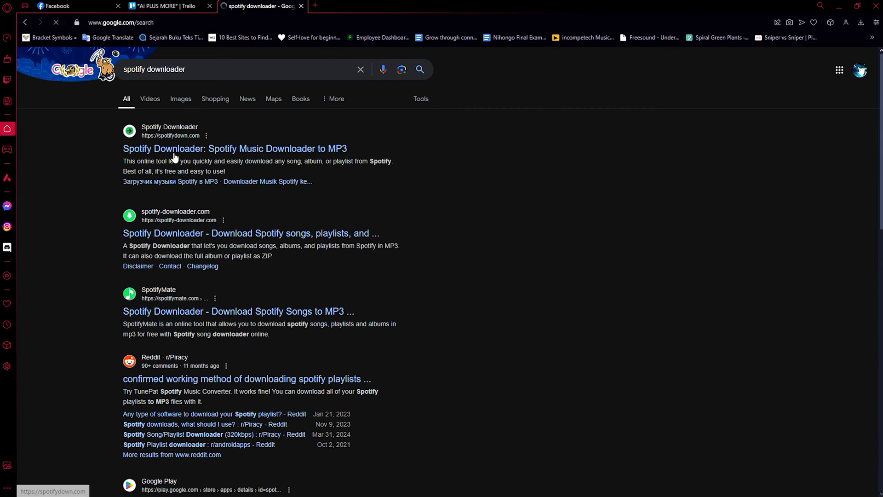
left_click(338, 486)
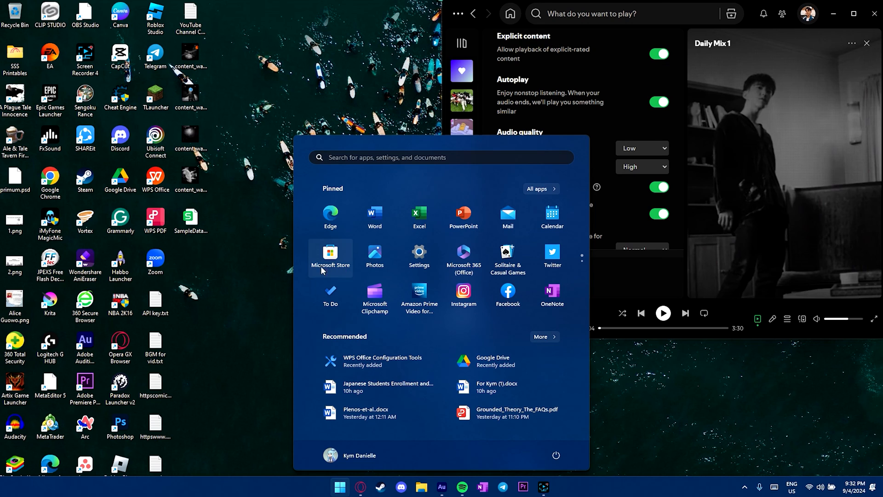
- Search Microsoft Store for 'spotify' and open Spotify Music from its store page
left_click(330, 256)
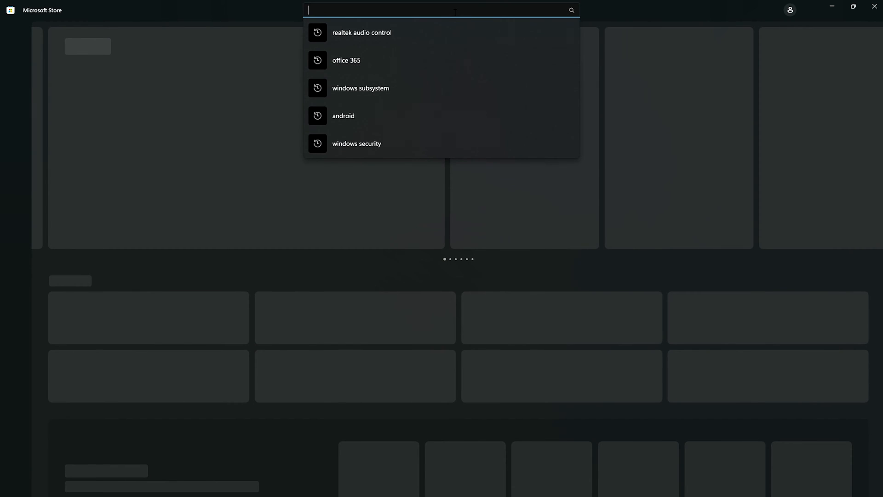
type("spotify")
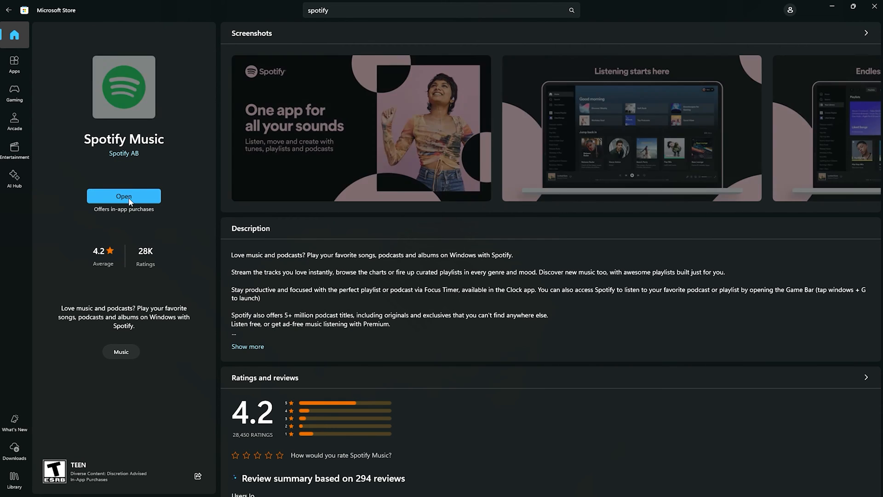
left_click(124, 196)
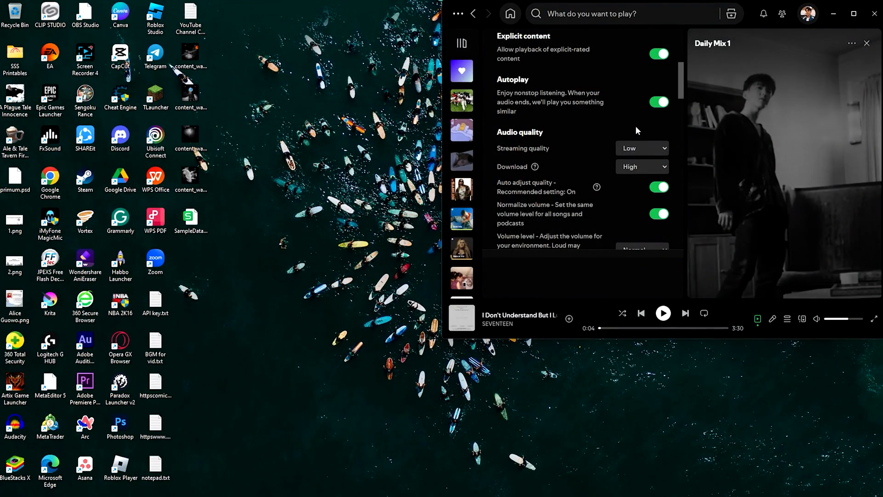
- Open Settings from the profile picture's account menu
left_click(807, 14)
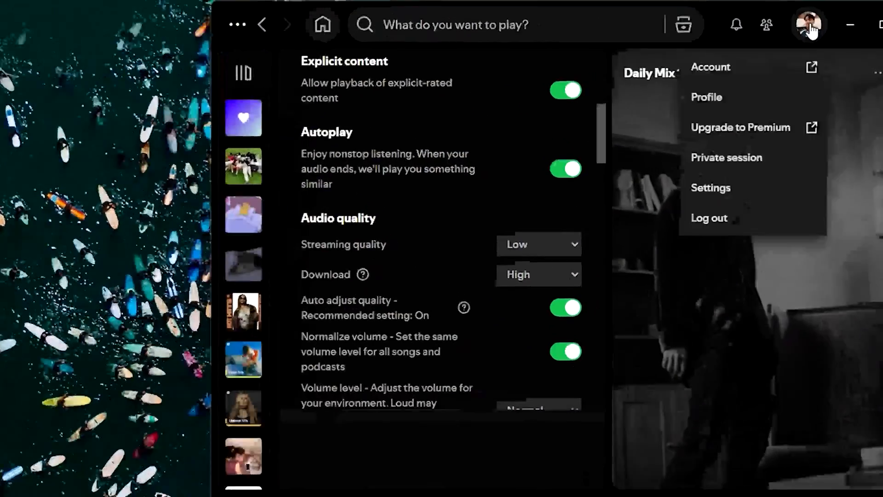
left_click(710, 188)
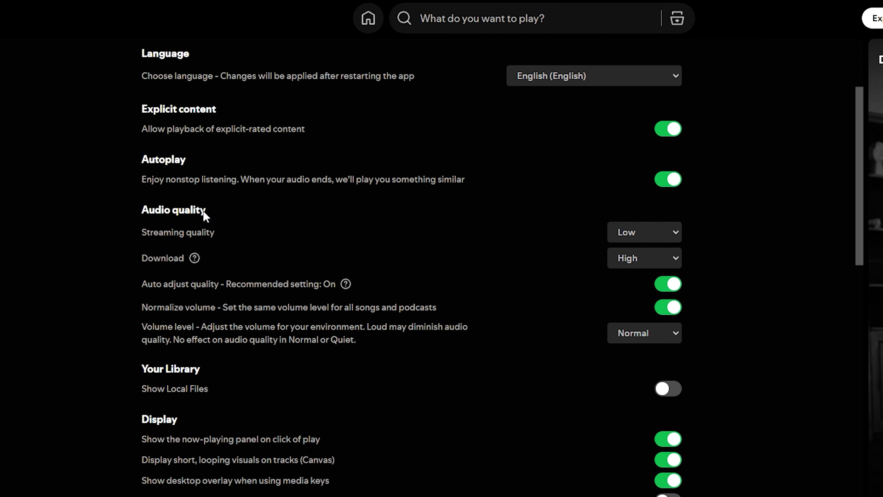
mouse_move(214, 235)
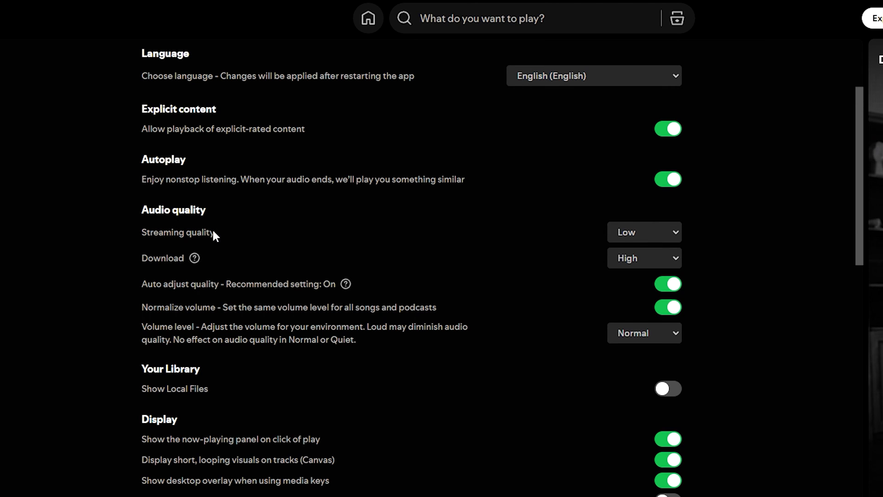
mouse_move(208, 237)
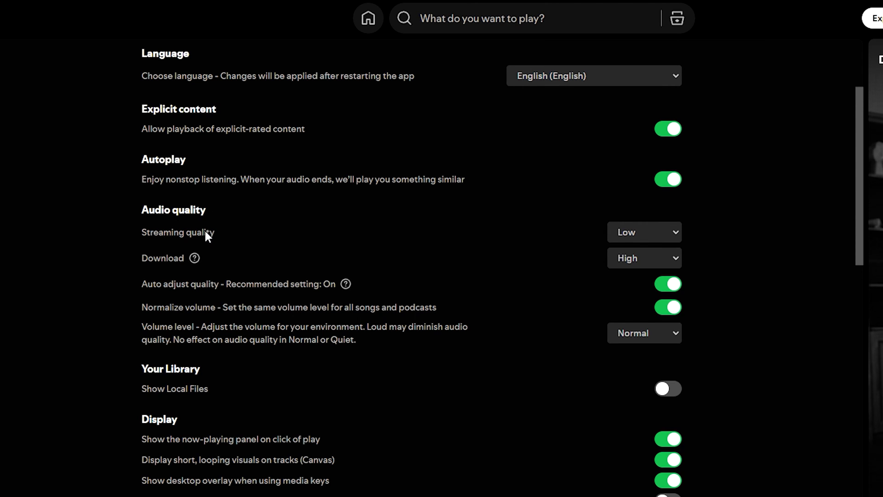
mouse_move(635, 248)
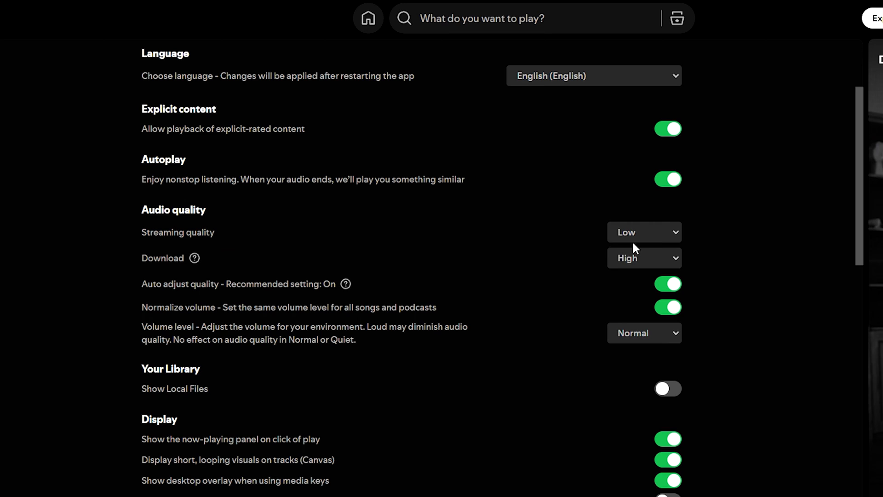
- Change Streaming quality from Low to High
left_click(644, 232)
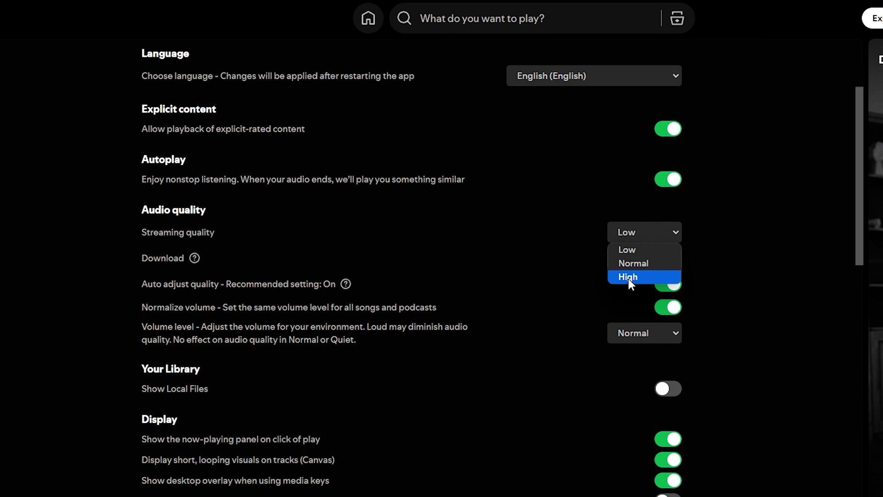
left_click(627, 276)
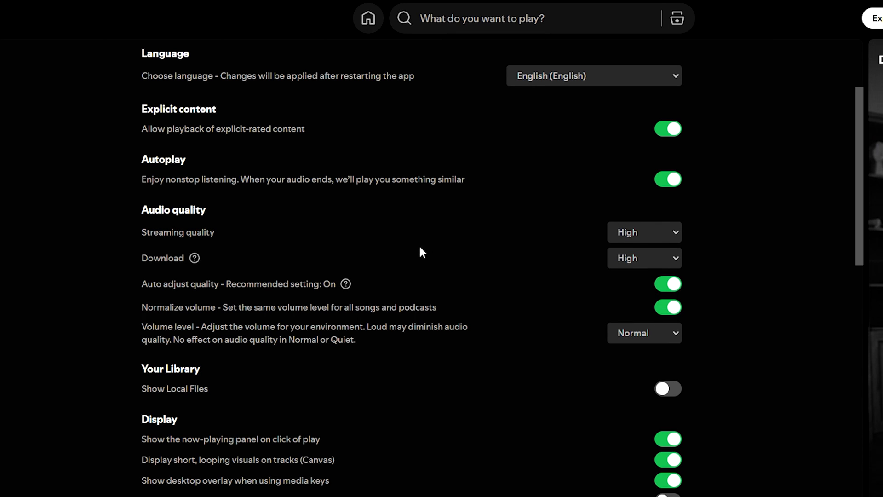
mouse_move(189, 293)
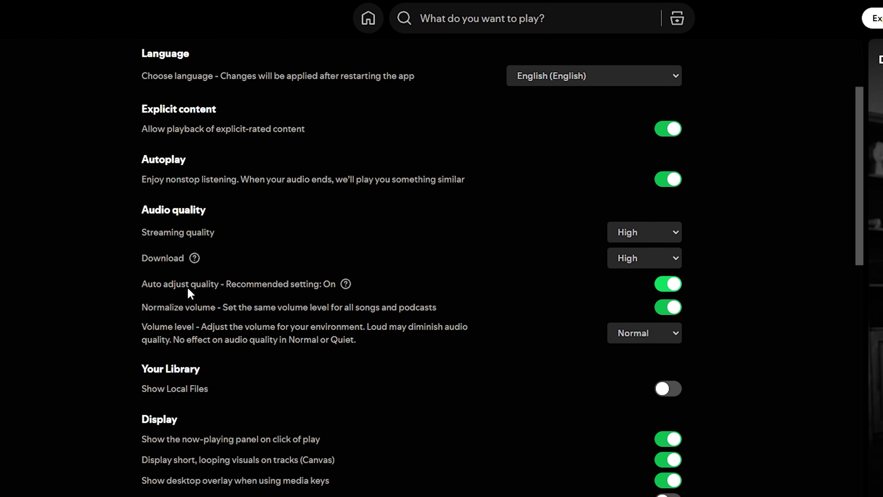
mouse_move(243, 294)
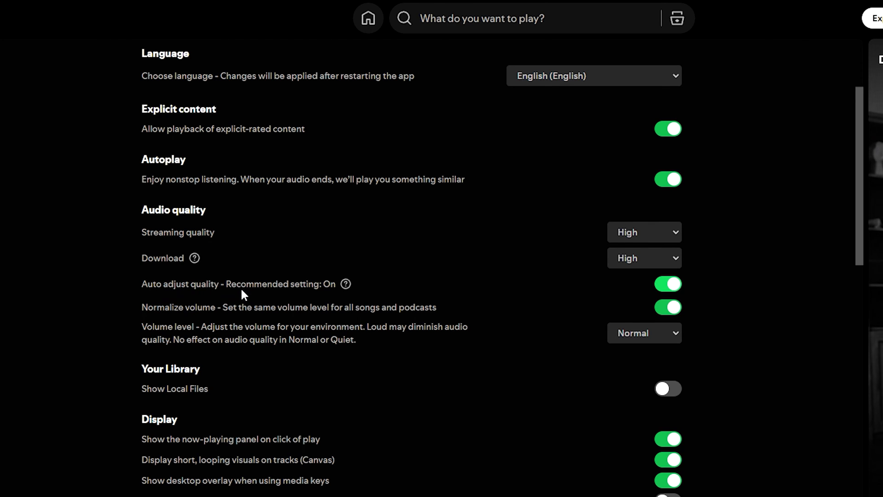
- Turn off Auto adjust quality and minimize the Spotify window
left_click(667, 284)
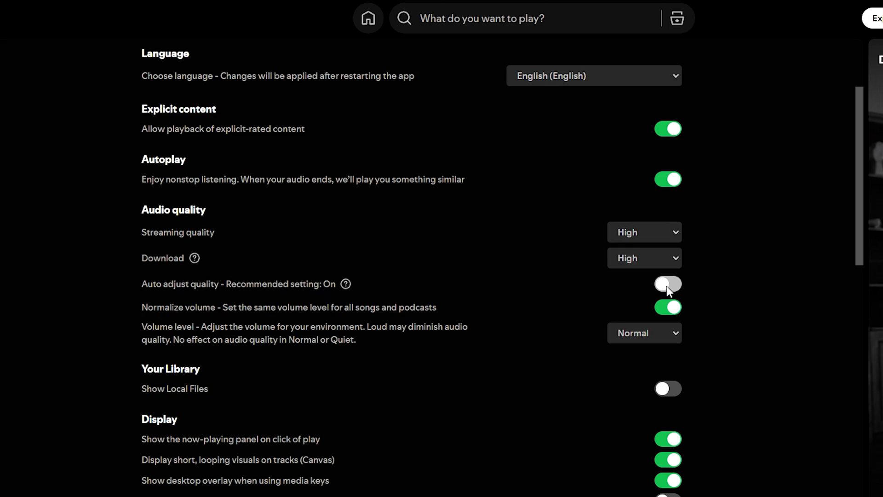
left_click(668, 284)
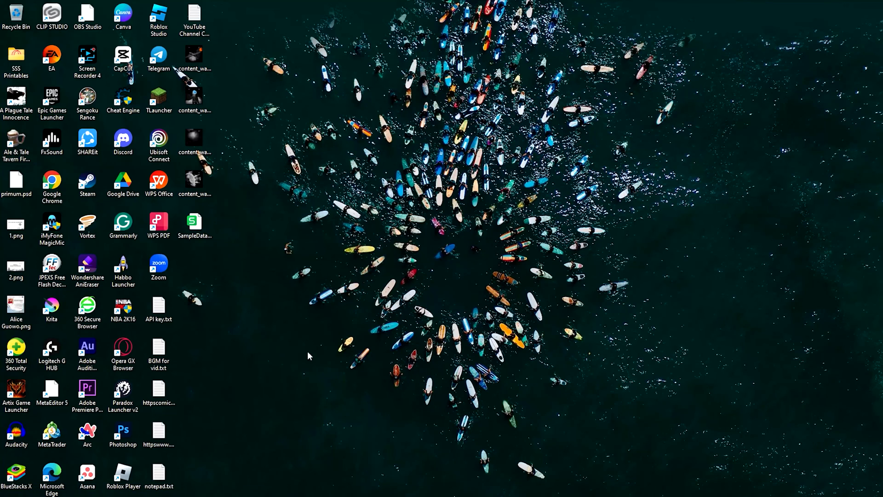
mouse_move(441, 490)
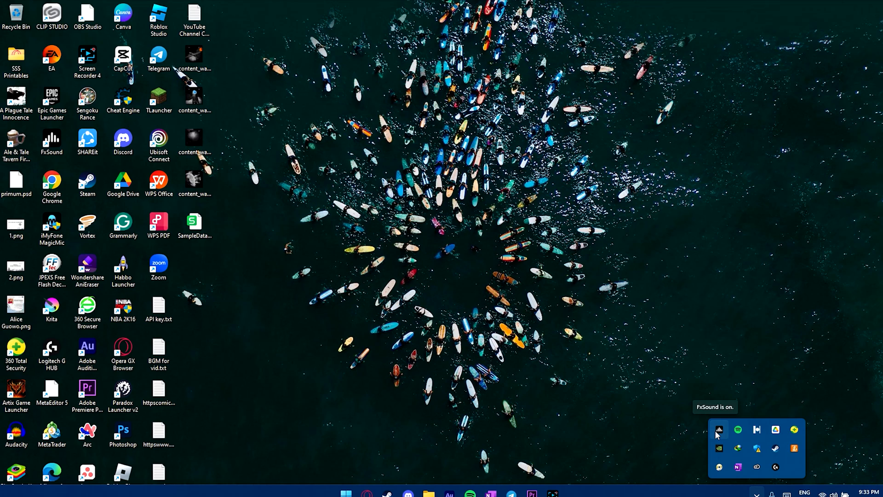
- Open FxSound from the tray and browse presets, keeping Classic Processing
left_click(719, 429)
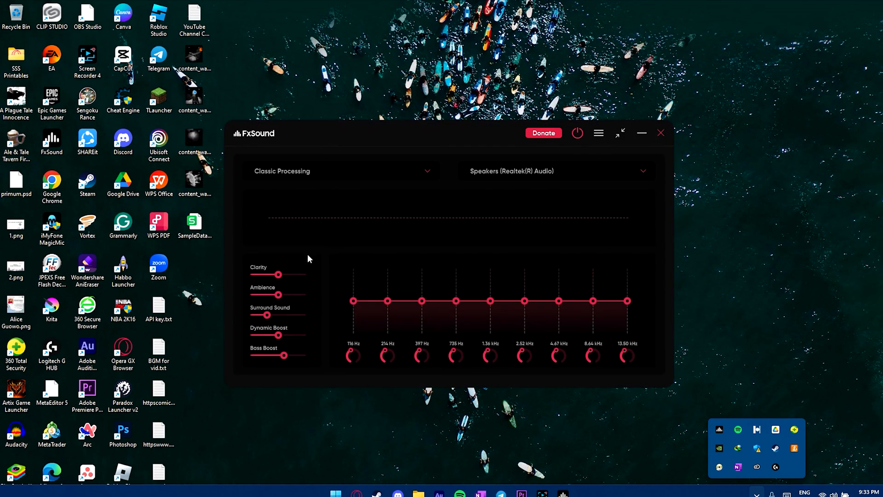
left_click(339, 170)
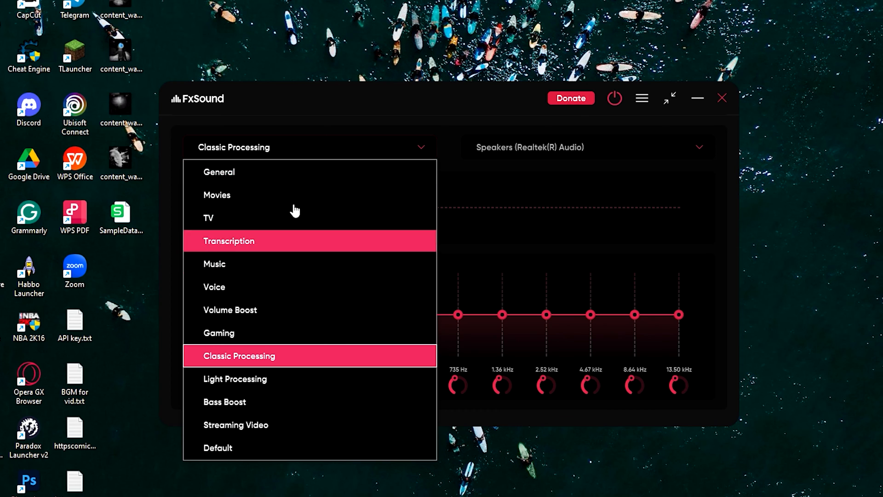
mouse_move(387, 346)
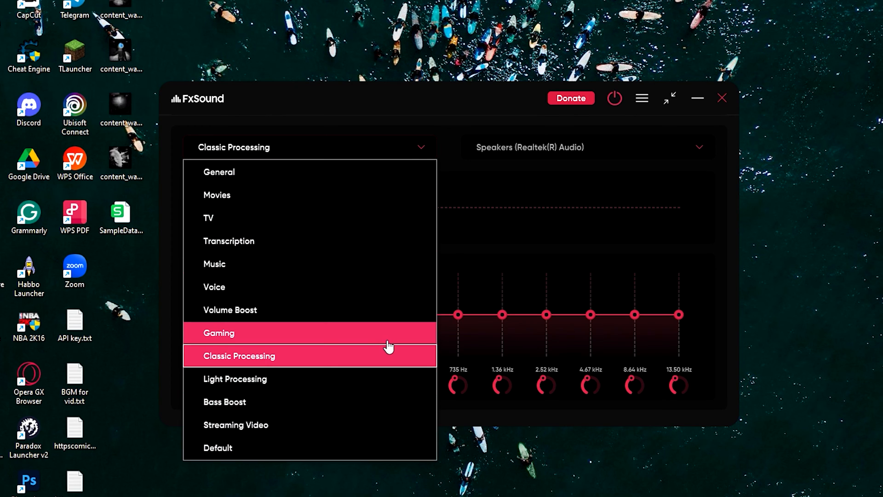
mouse_move(461, 239)
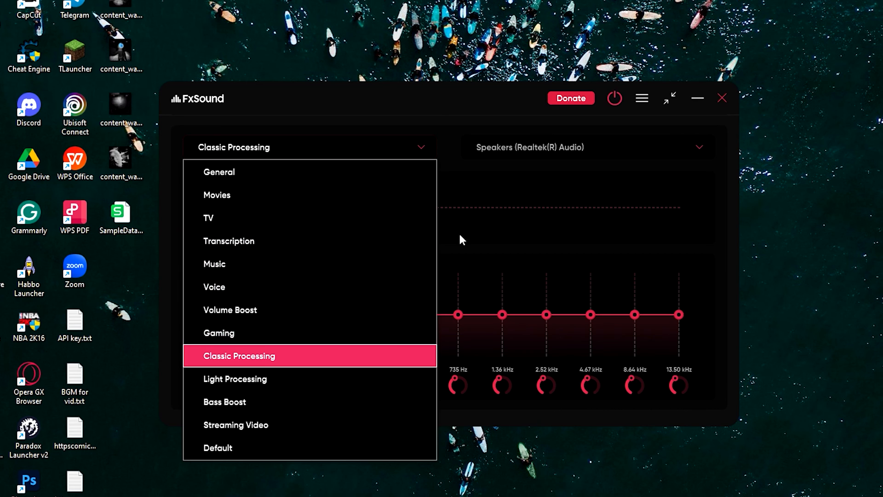
left_click(239, 356)
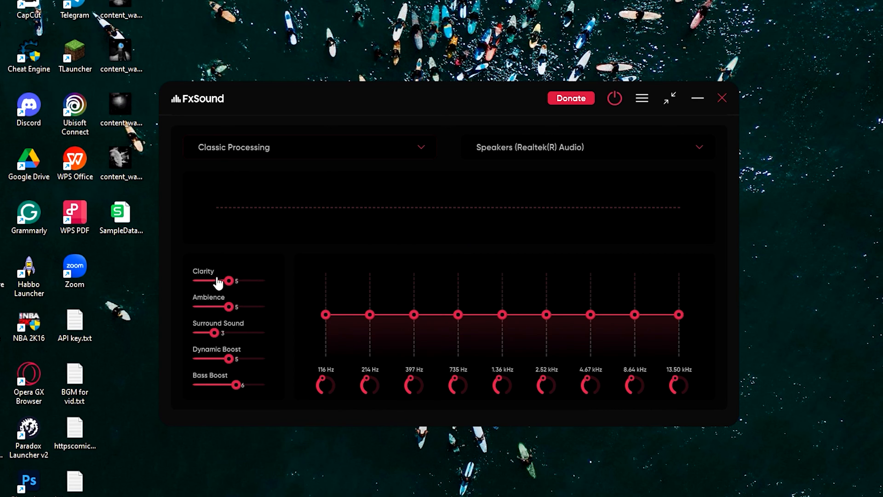
mouse_move(245, 284)
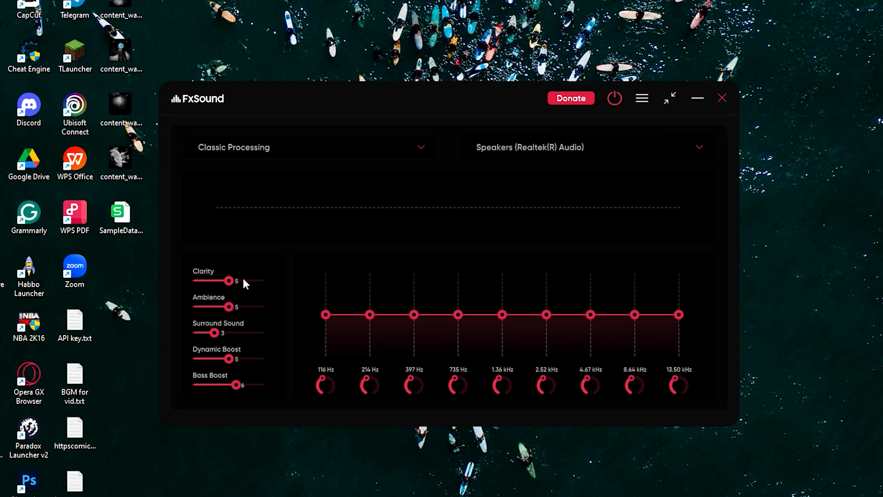